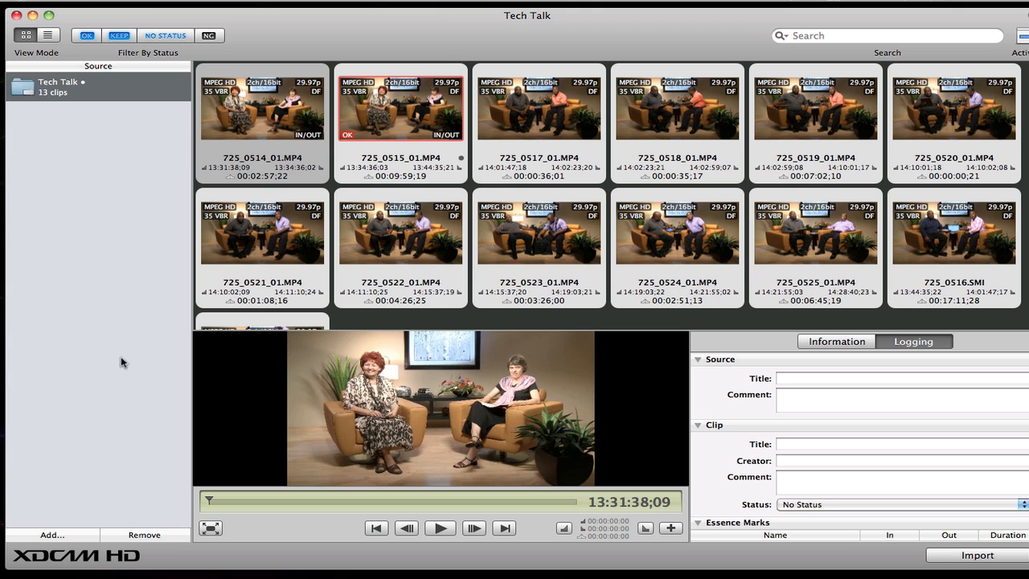
Remove the Tech Talk source and re-add it from the Tech Talk > BPAV folder
{"action": "left_click", "coordinate": [144, 535]}
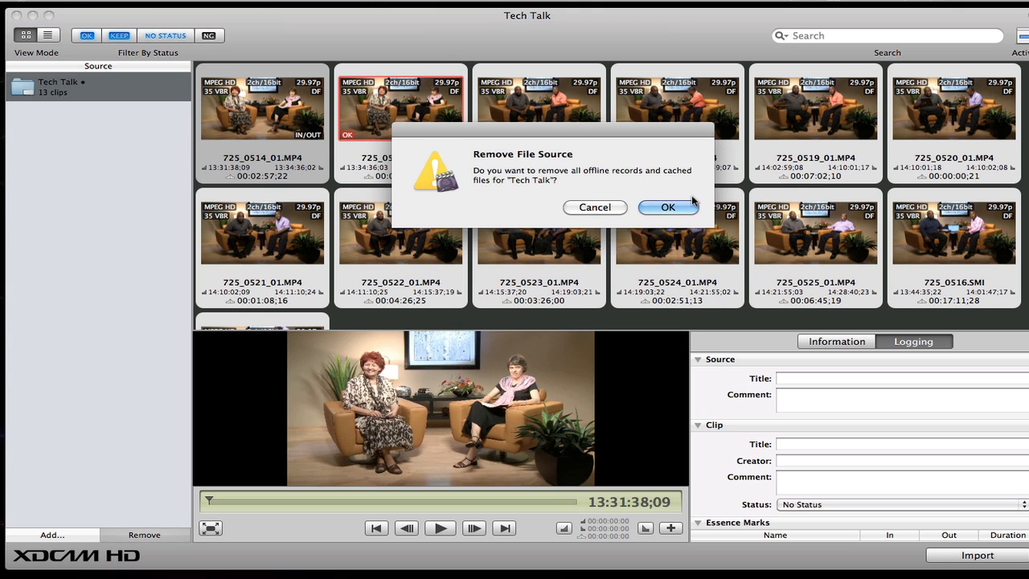
{"action": "left_click", "coordinate": [667, 206]}
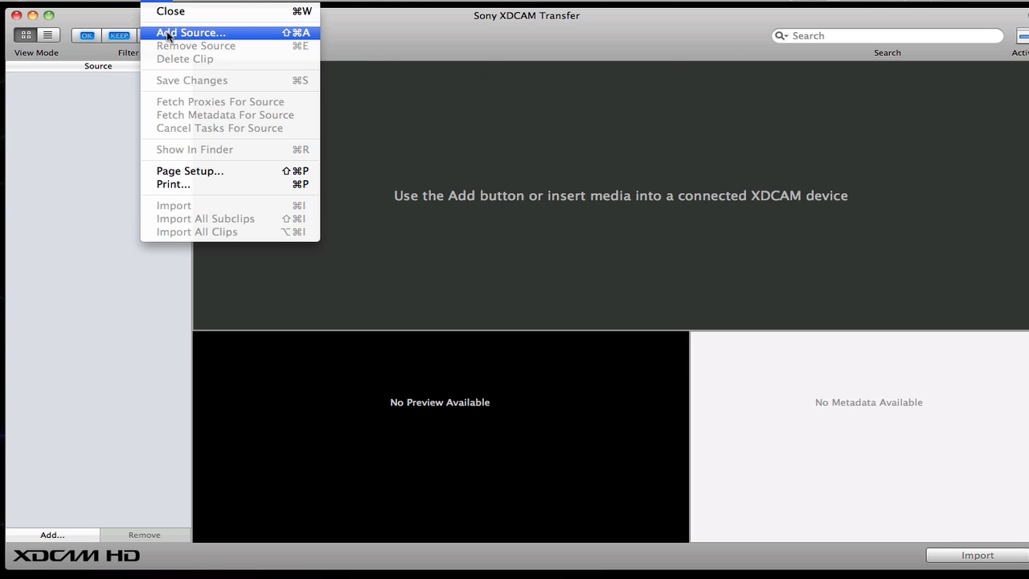
{"action": "left_click", "coordinate": [190, 32]}
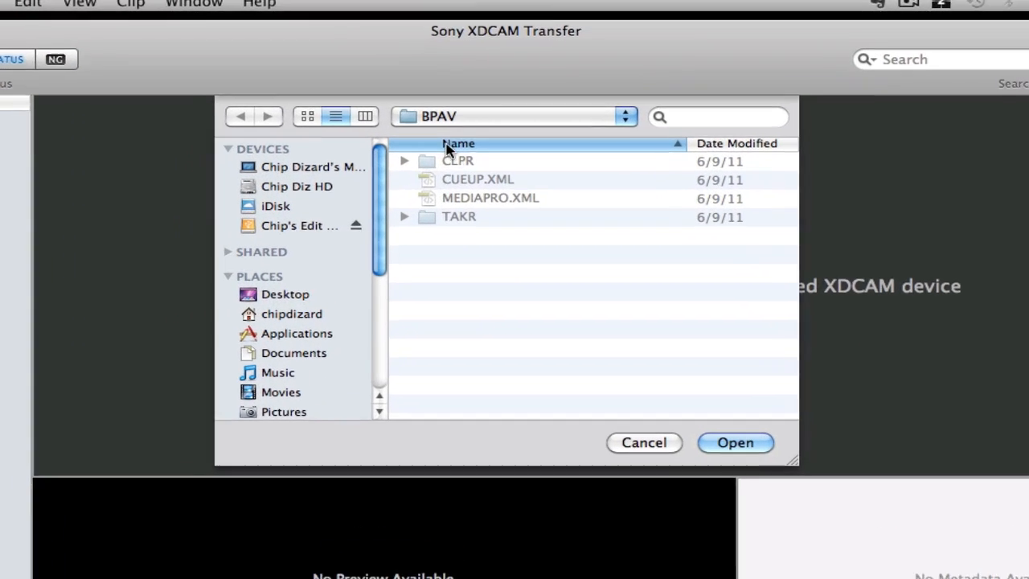
{"action": "left_click", "coordinate": [513, 116]}
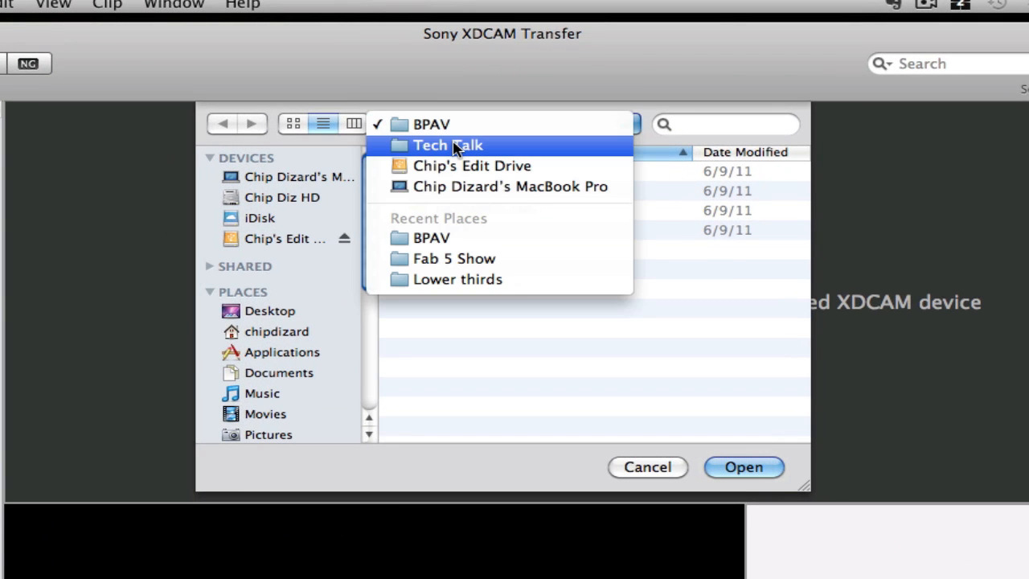
{"action": "left_click", "coordinate": [448, 144]}
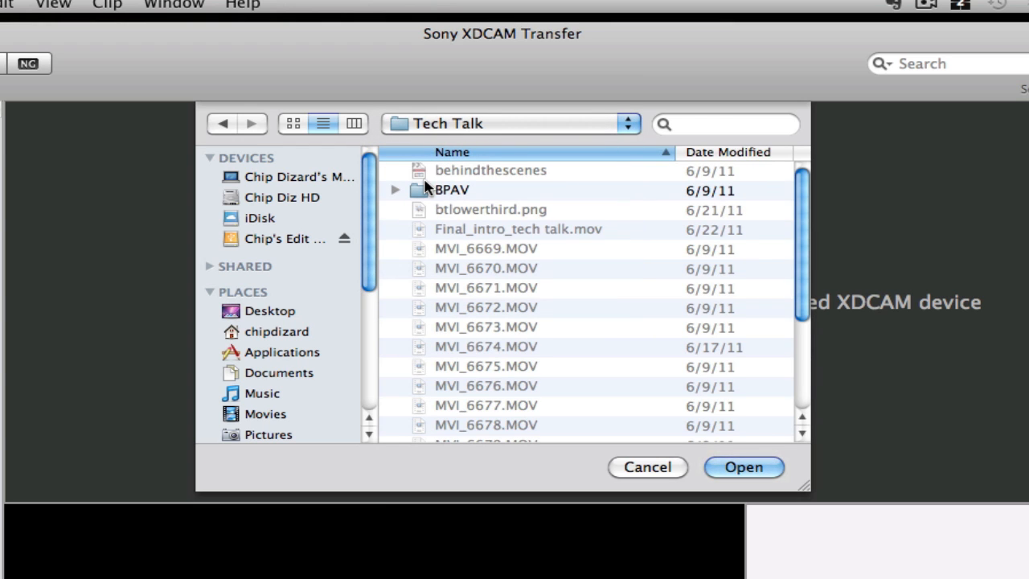
{"action": "double_click", "coordinate": [452, 189]}
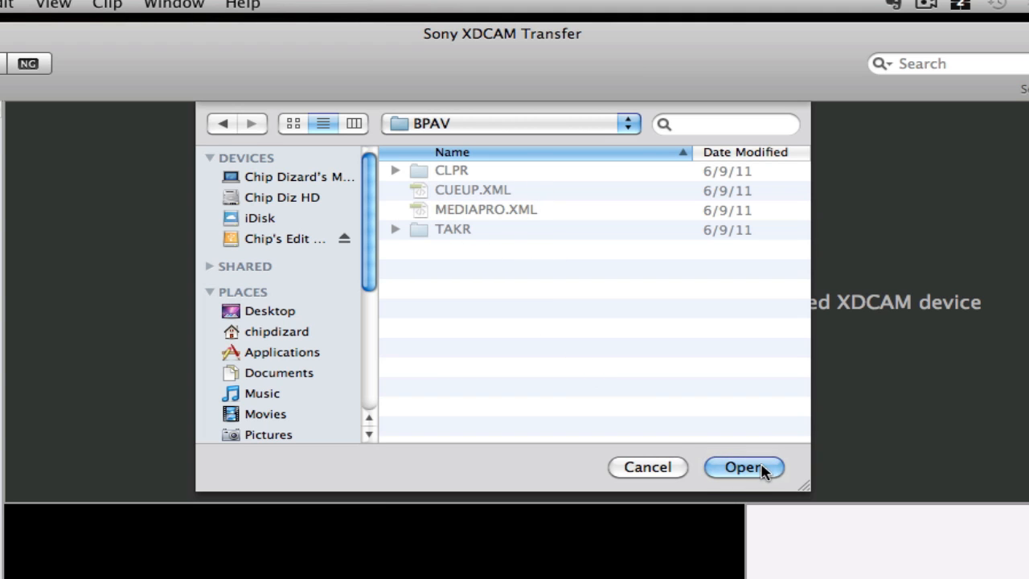
{"action": "left_click", "coordinate": [742, 467]}
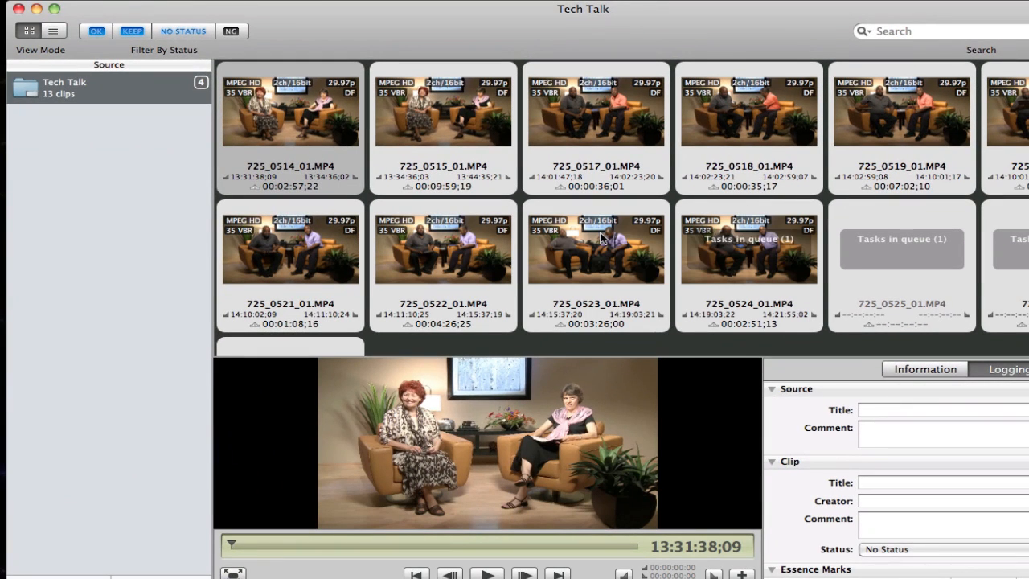
{"action": "left_click", "coordinate": [596, 249]}
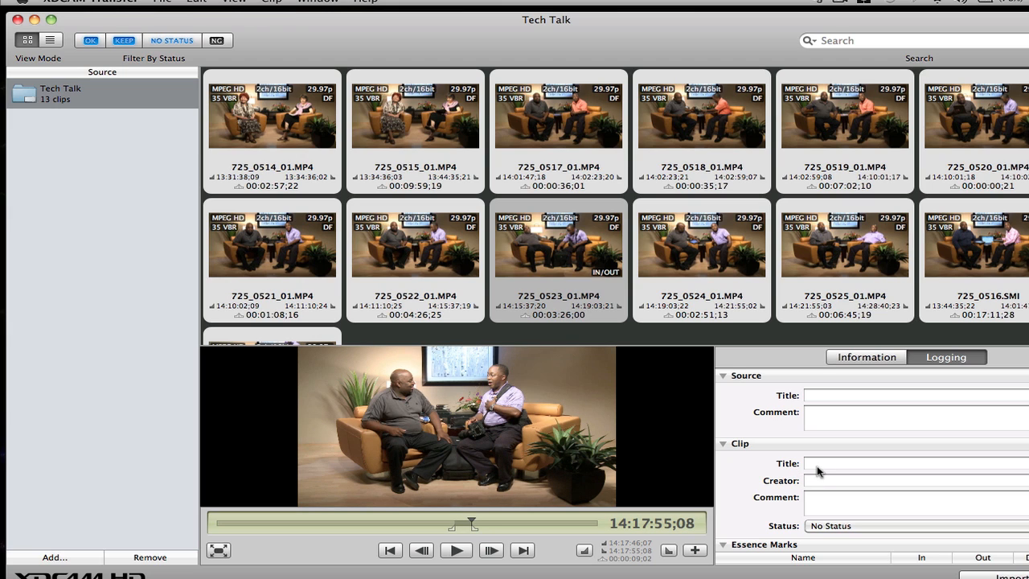
{"action": "type", "text": "test_"}
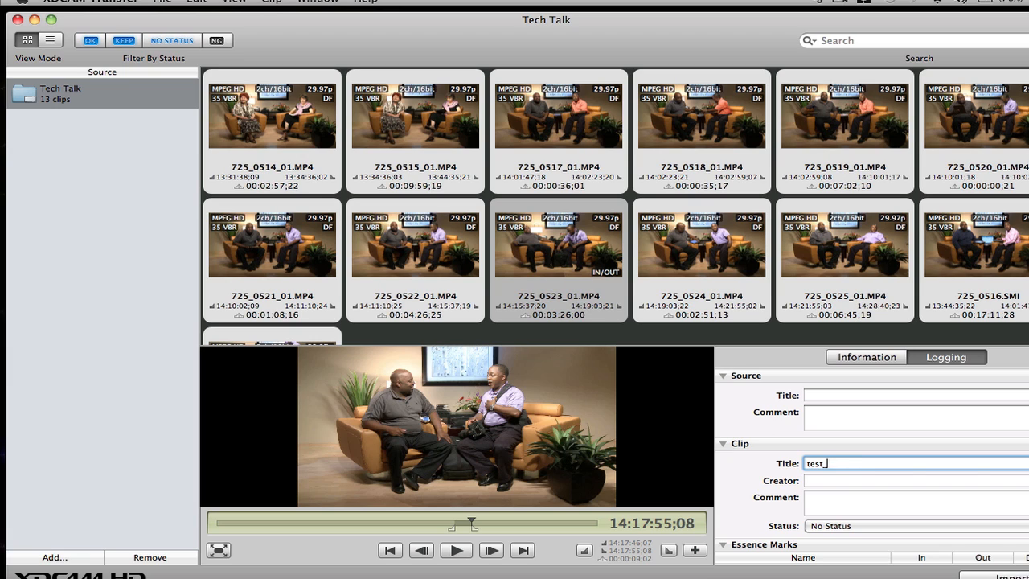
{"action": "type", "text": "one"}
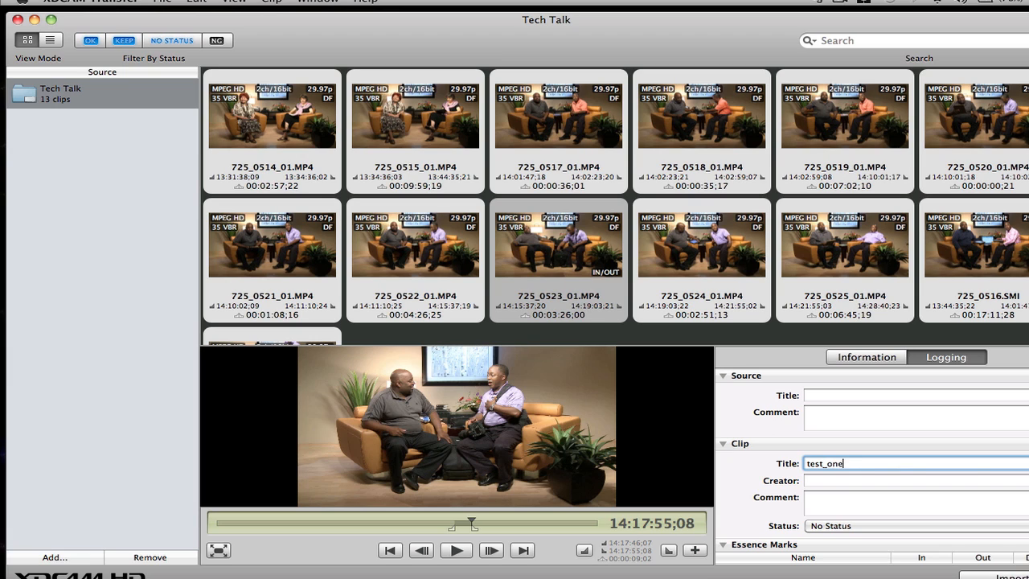
{"action": "mouse_move", "coordinate": [856, 486]}
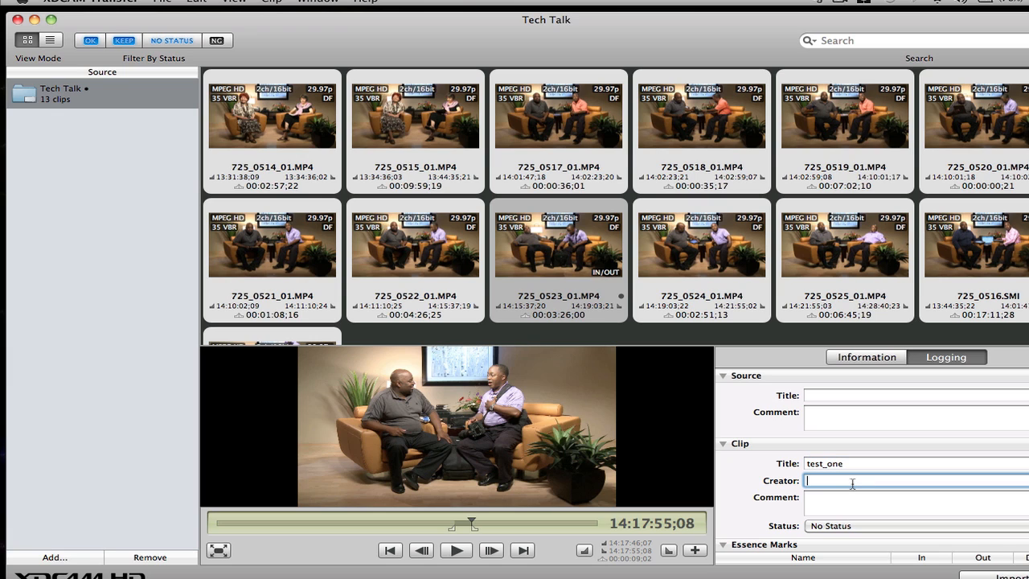
{"action": "type", "text": "Chip D"}
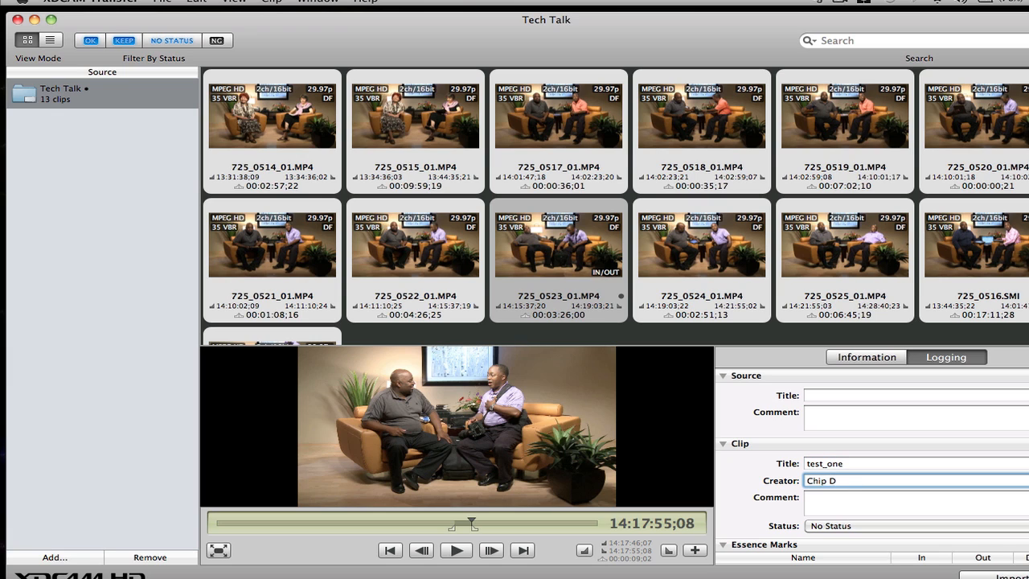
{"action": "type", "text": "test f"}
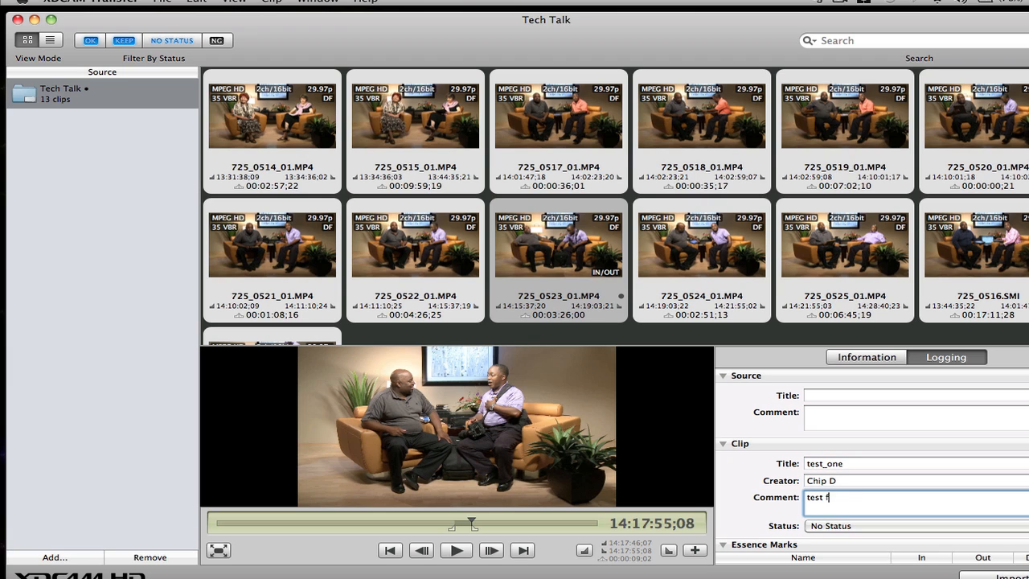
{"action": "type", "text": "ootage"}
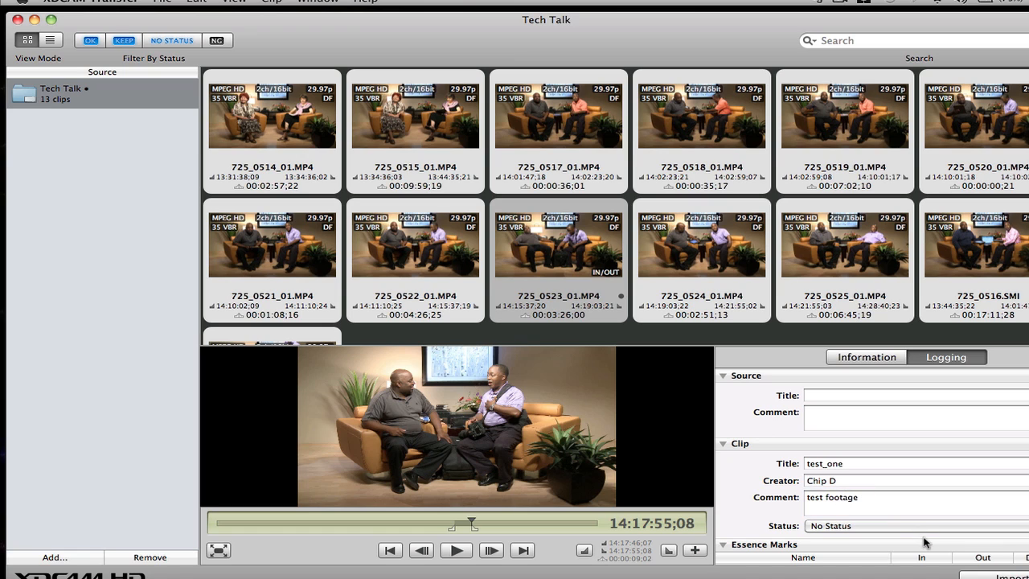
{"action": "mouse_move", "coordinate": [450, 538]}
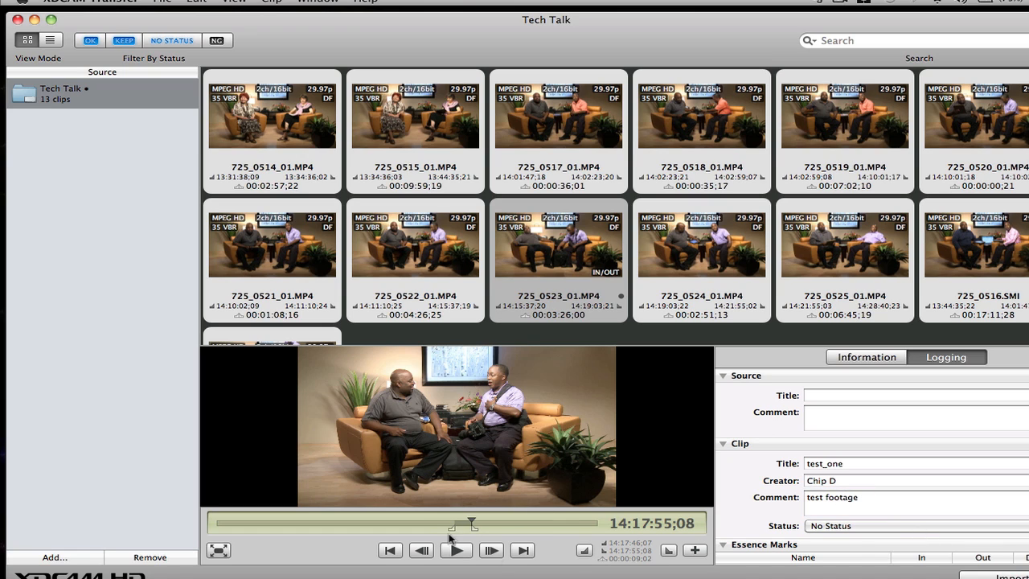
{"action": "mouse_move", "coordinate": [651, 559]}
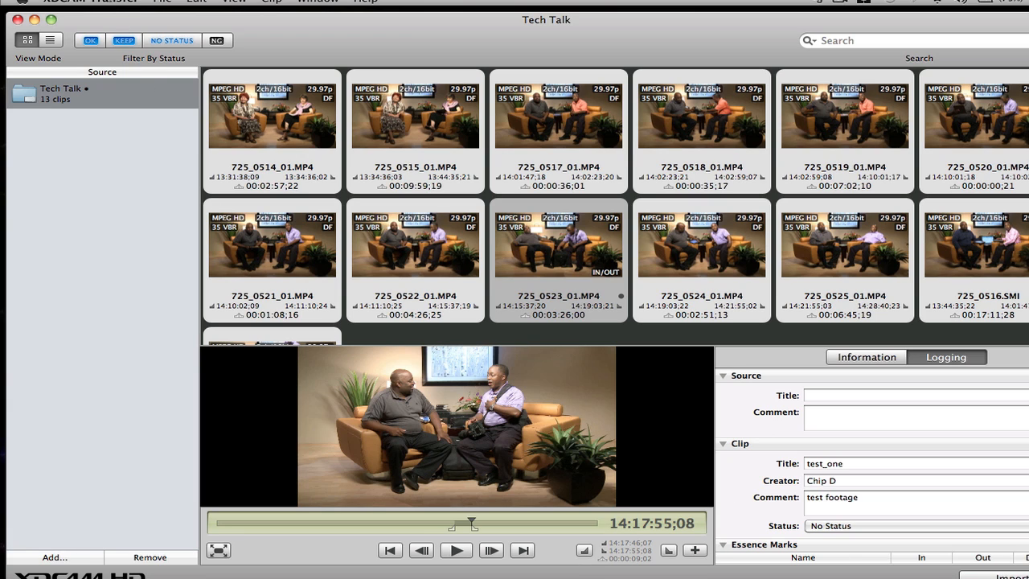
Review the cache and import preferences, including the ~/Movies/Sony XDCAM Transfer location, then close them
{"action": "left_click", "coordinate": [89, 1]}
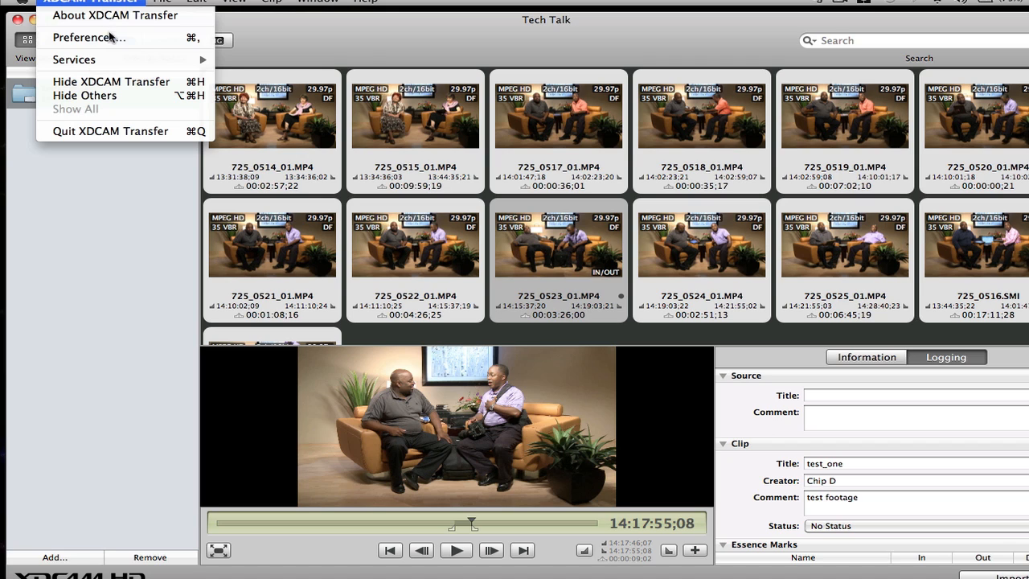
{"action": "mouse_move", "coordinate": [86, 37]}
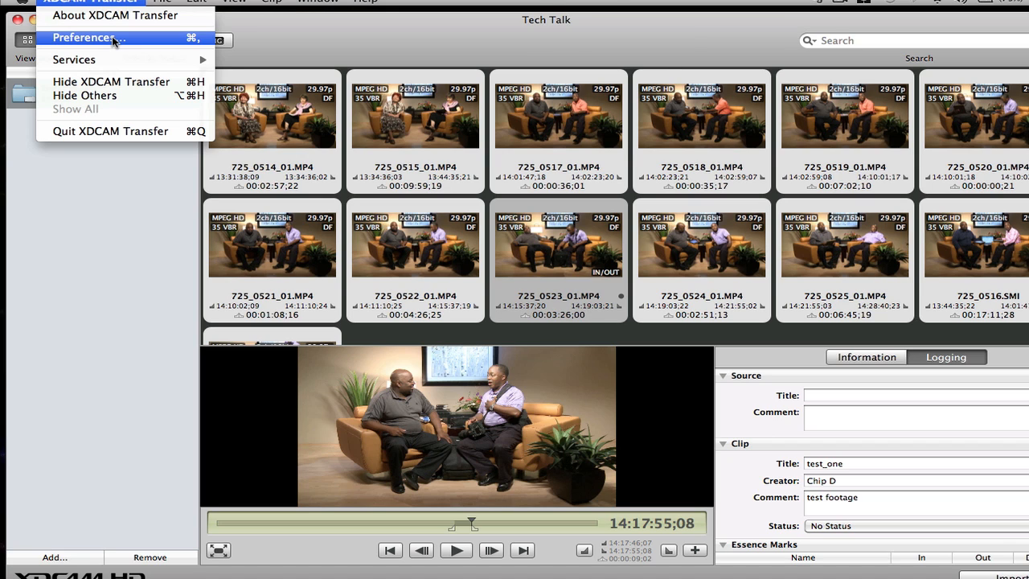
{"action": "left_click", "coordinate": [84, 37]}
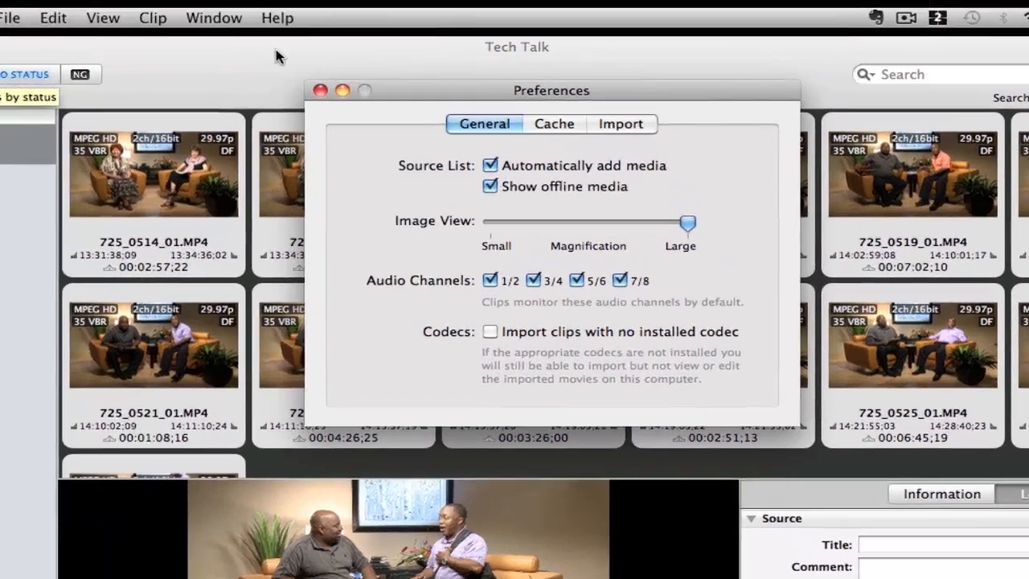
{"action": "left_click", "coordinate": [554, 125]}
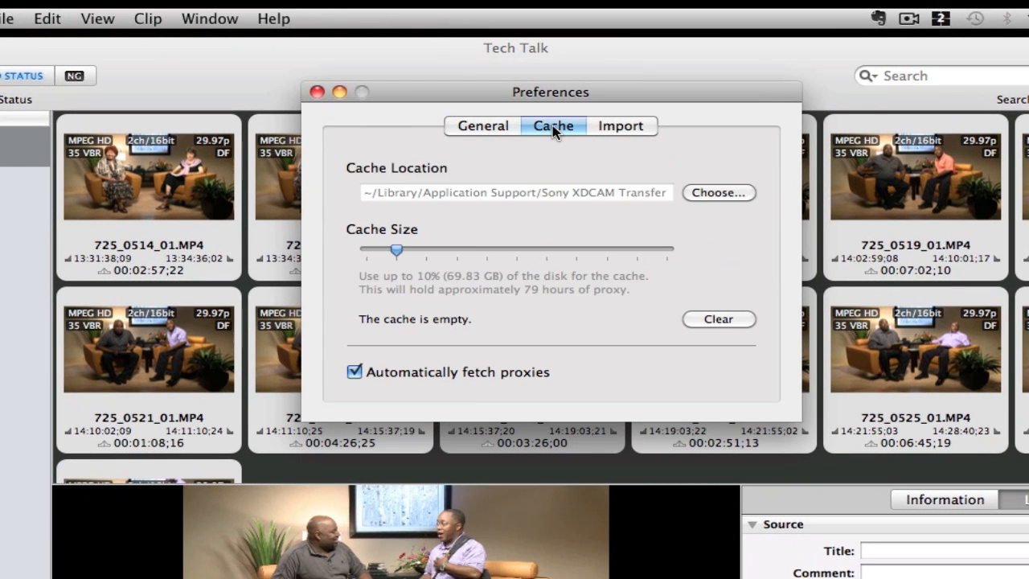
{"action": "left_click", "coordinate": [620, 125]}
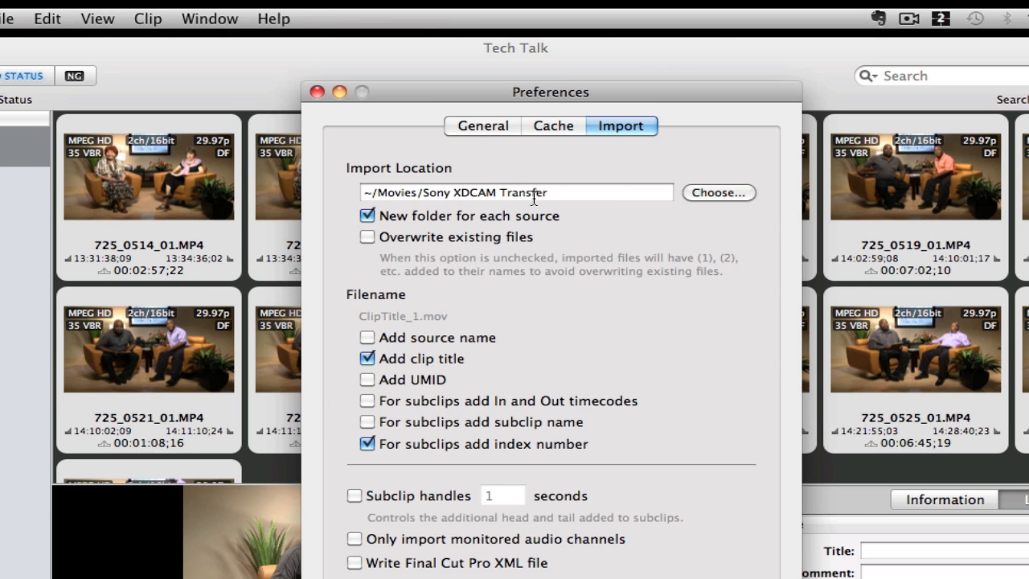
{"action": "left_click", "coordinate": [514, 193]}
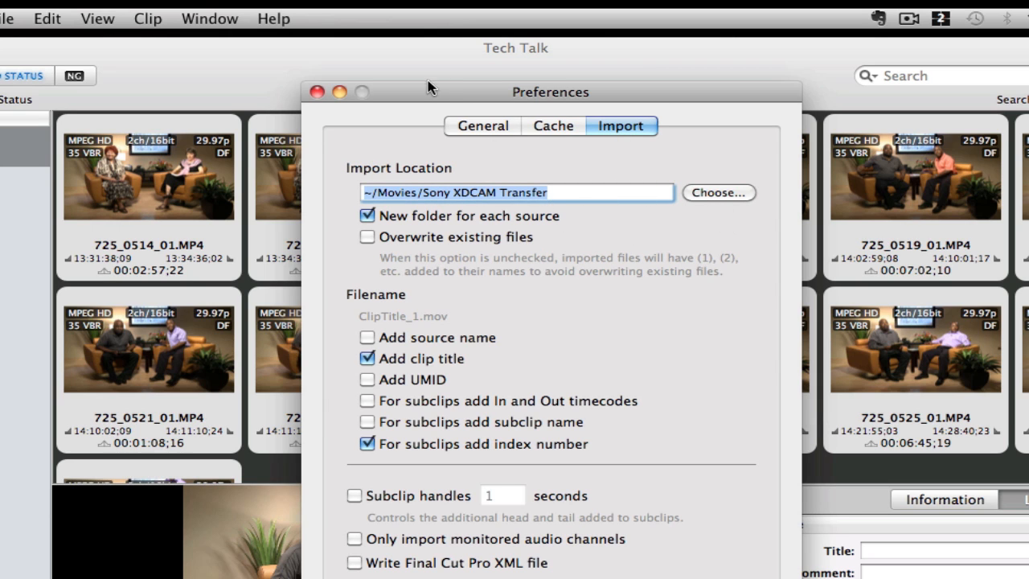
{"action": "mouse_move", "coordinate": [352, 91]}
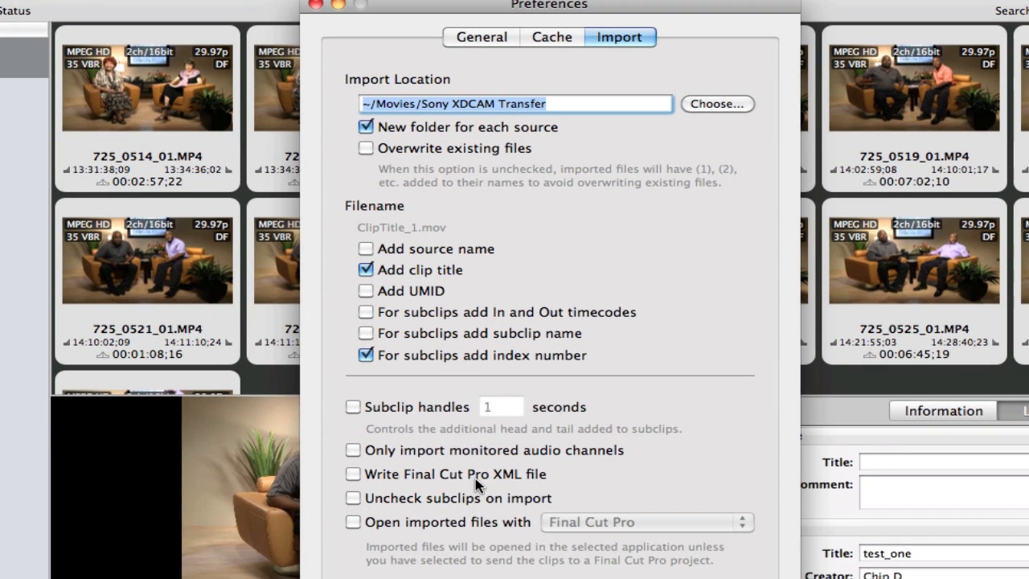
{"action": "mouse_move", "coordinate": [422, 26]}
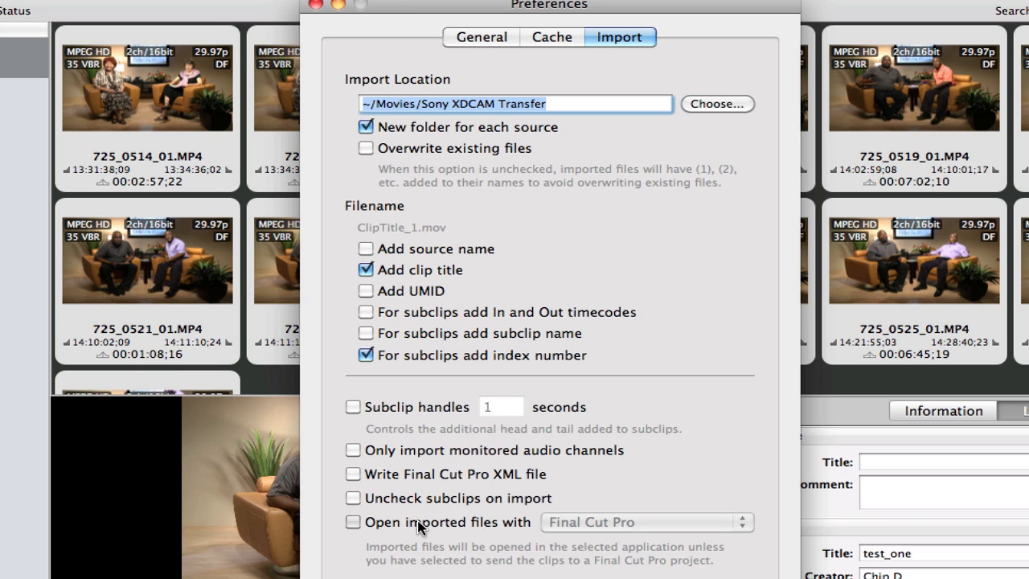
{"action": "left_click", "coordinate": [353, 521]}
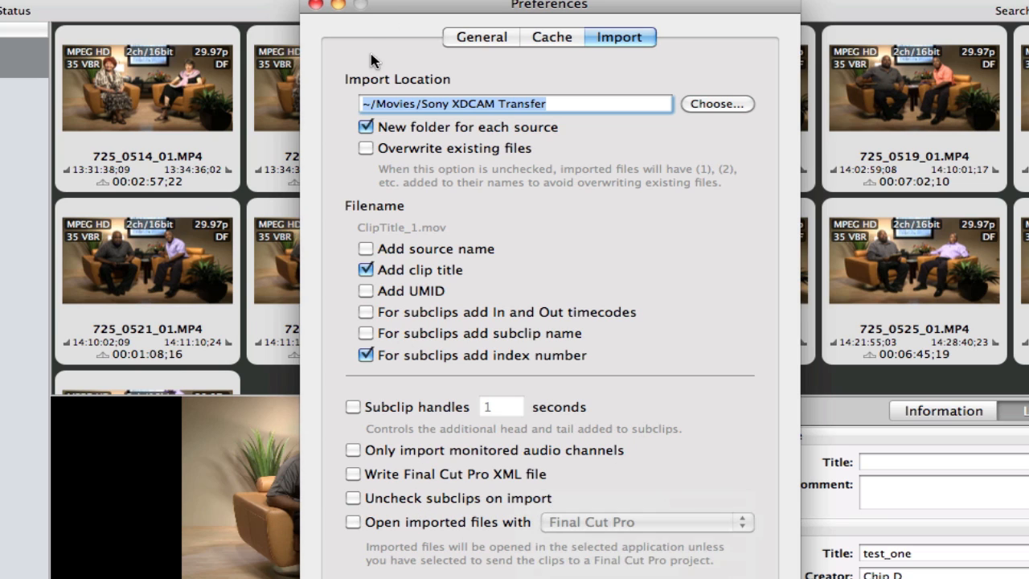
{"action": "mouse_move", "coordinate": [320, 6]}
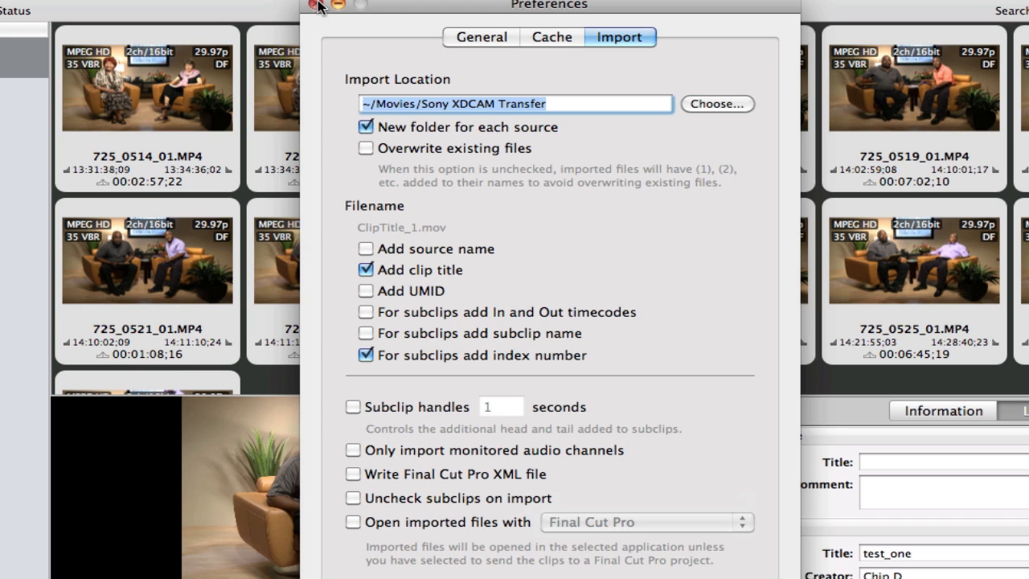
{"action": "left_click", "coordinate": [323, 4]}
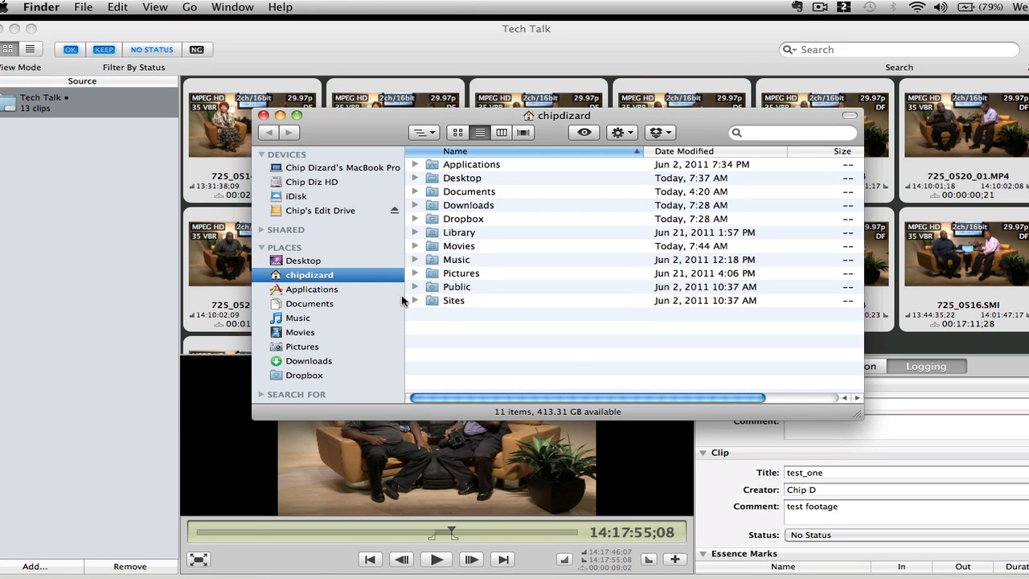
Open the Movies folder and scrub through the imported test_one_1.mov playback
{"action": "left_click", "coordinate": [459, 246]}
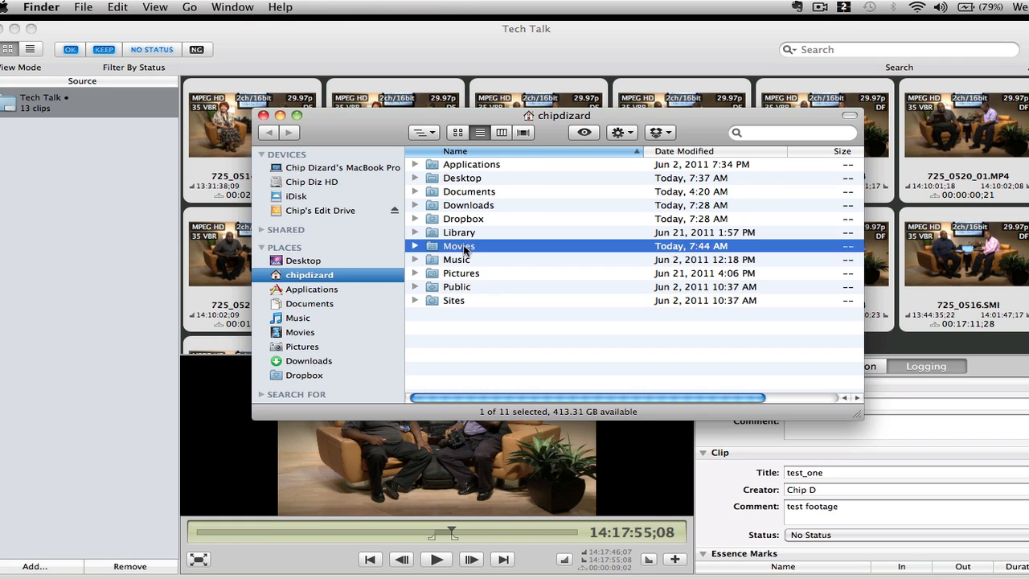
{"action": "double_click", "coordinate": [459, 245]}
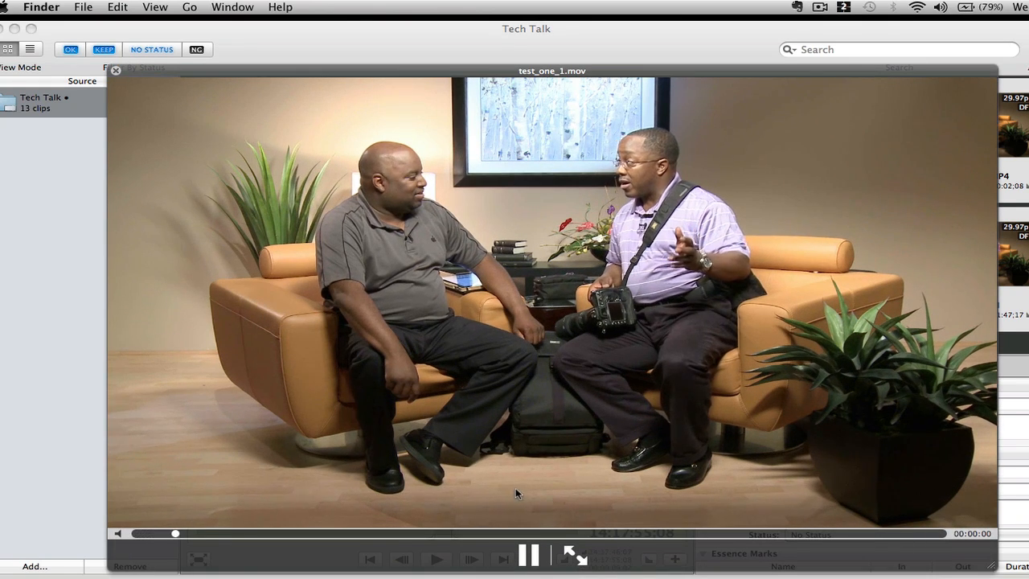
{"action": "left_click_drag", "start_coordinate": [175, 533], "coordinate": [891, 533]}
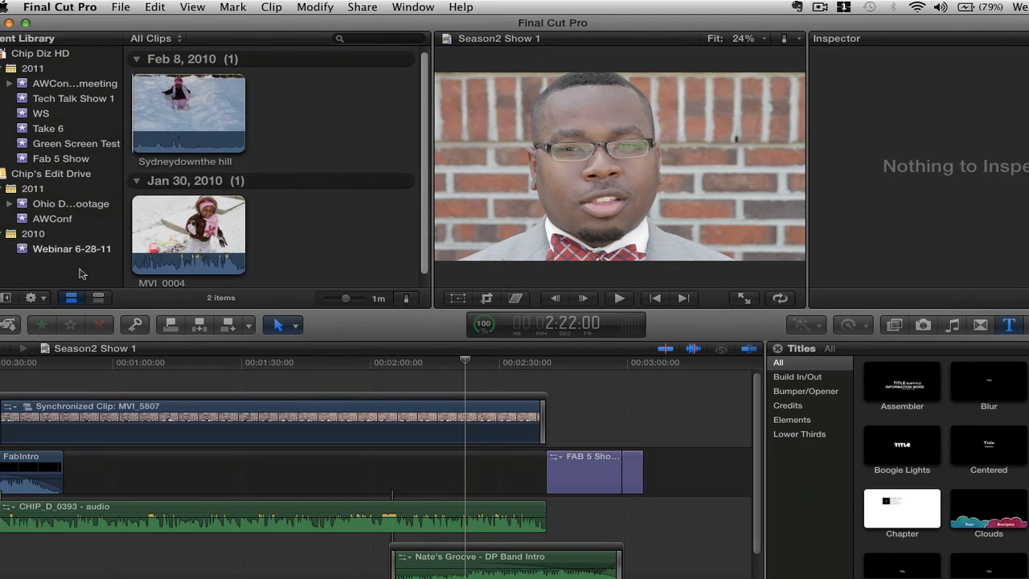
Bring up Import Files and choose test_one_1.mov for the Webinar 6-28-11 event
{"action": "left_click", "coordinate": [121, 6]}
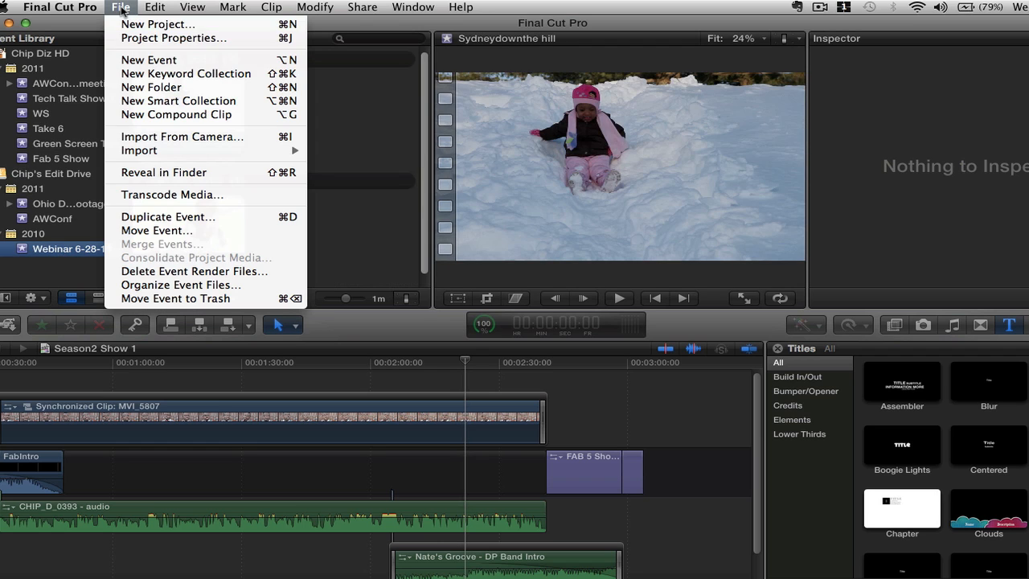
{"action": "mouse_move", "coordinate": [139, 150]}
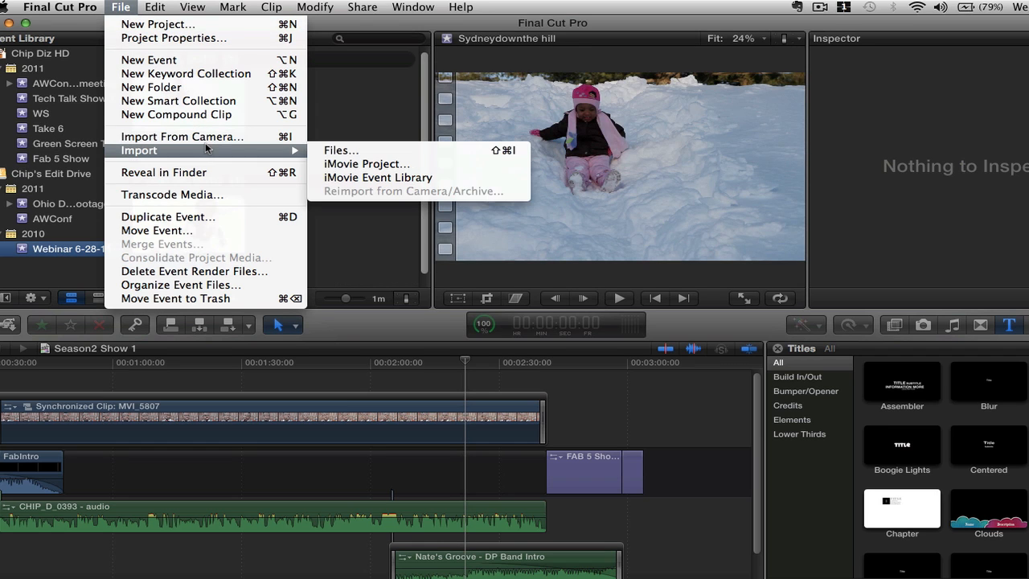
{"action": "left_click", "coordinate": [340, 150]}
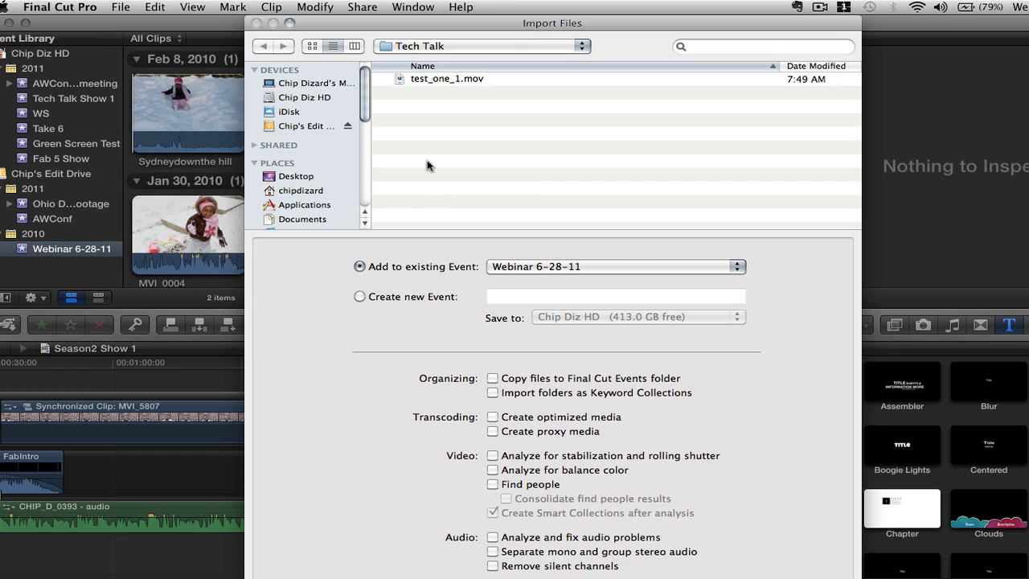
{"action": "left_click", "coordinate": [448, 78]}
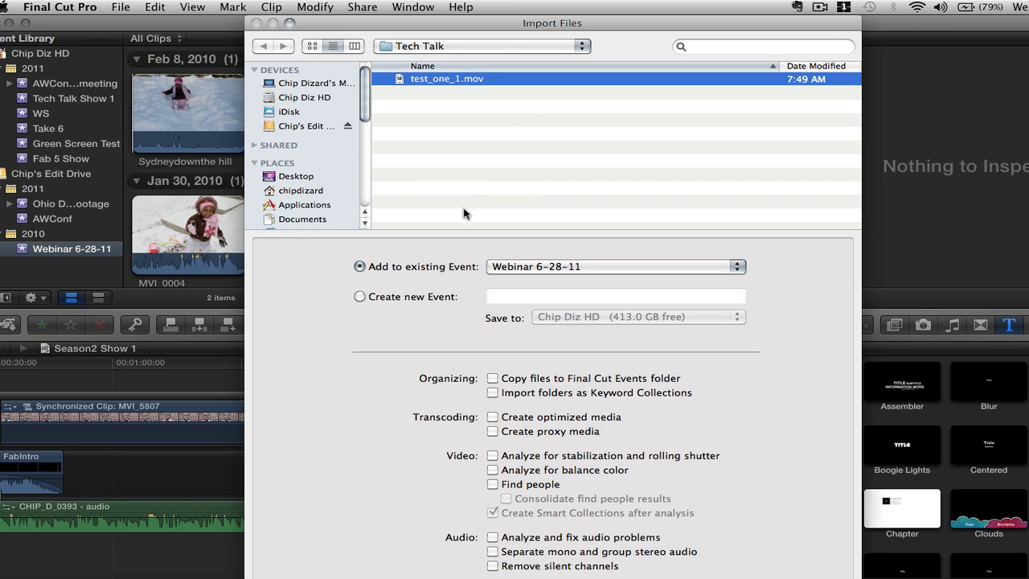
{"action": "mouse_move", "coordinate": [697, 513]}
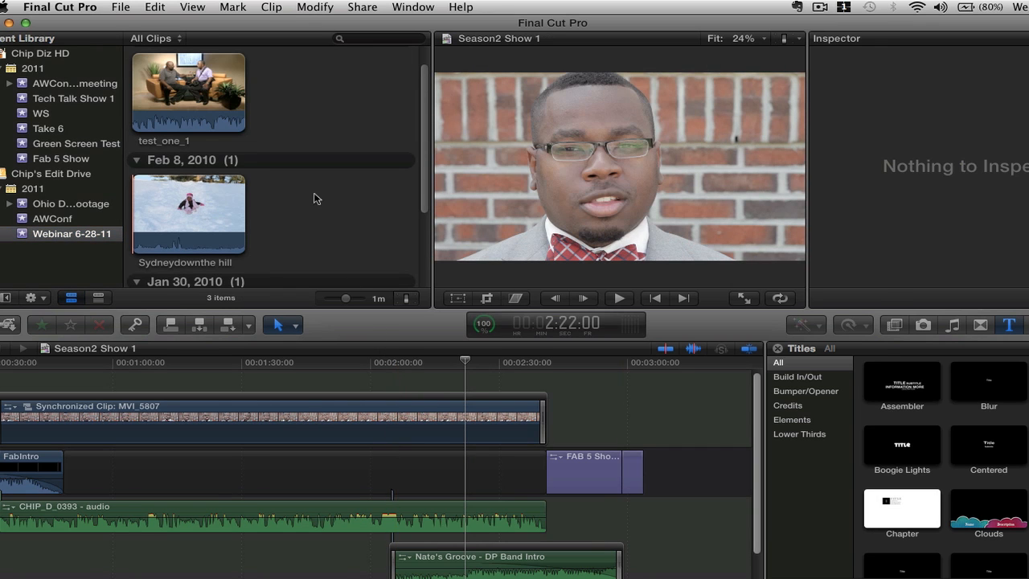
Create a new Final Cut Pro project named Test XDCAM
{"action": "left_click", "coordinate": [120, 6]}
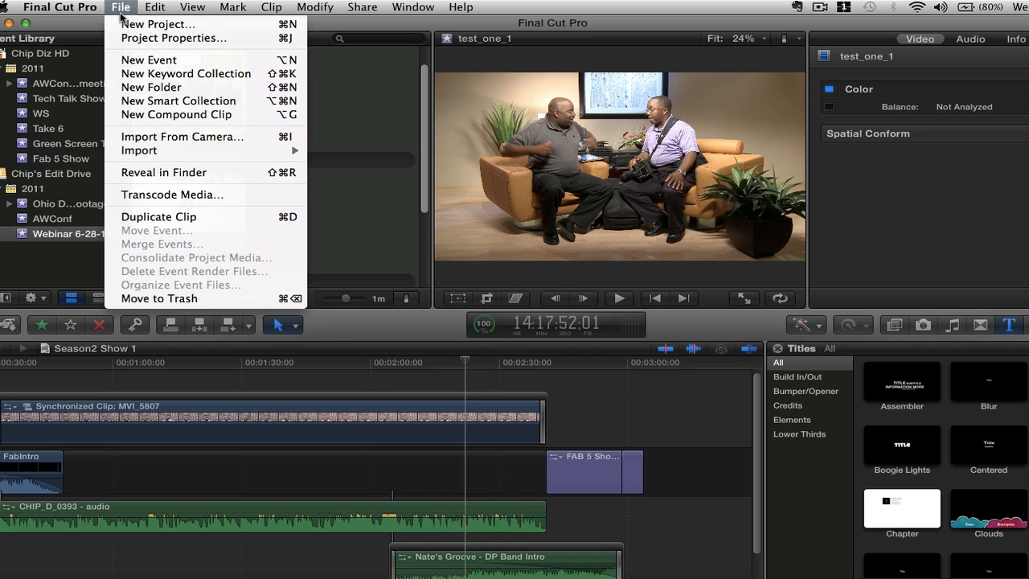
{"action": "left_click", "coordinate": [158, 25]}
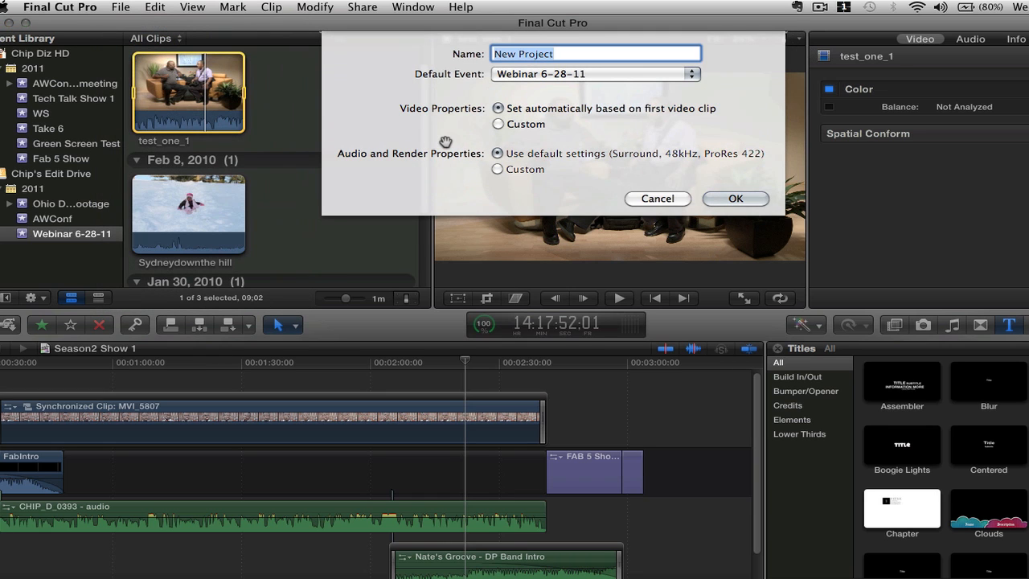
{"action": "type", "text": "Test XDCA"}
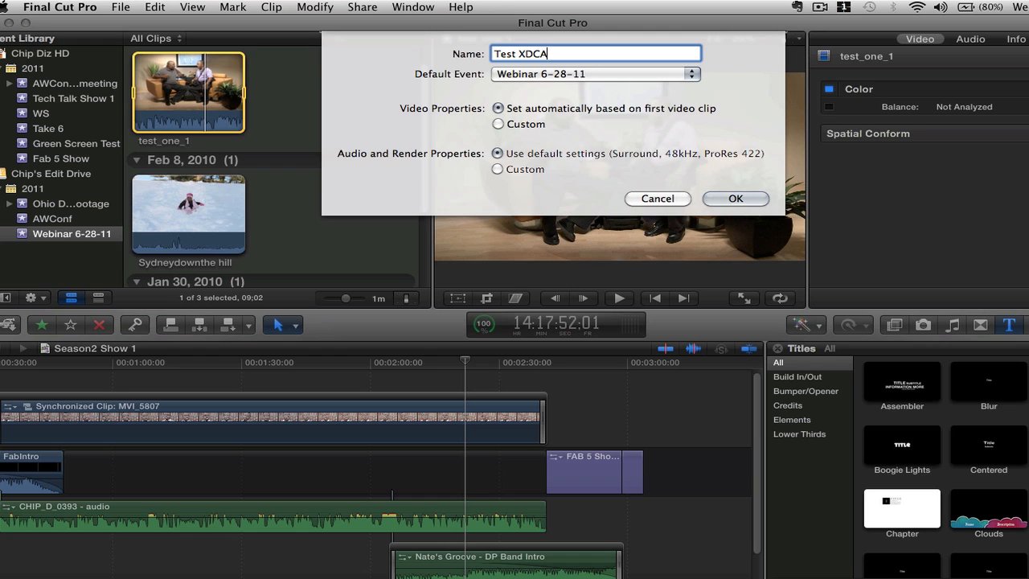
{"action": "left_click", "coordinate": [735, 199]}
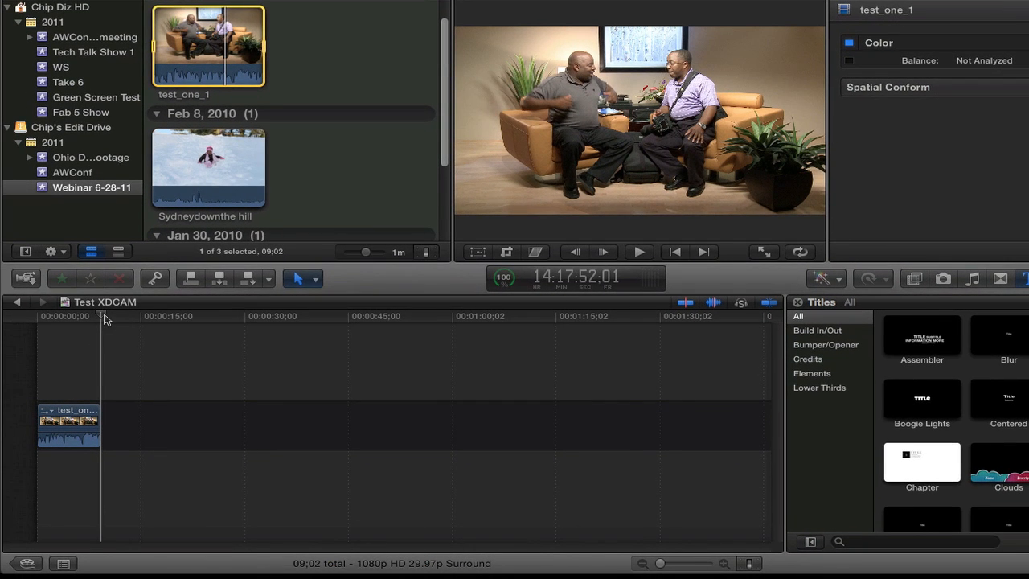
Play and stop the Test XDCAM timeline, then widen the viewer by dragging the divider left
{"action": "left_click", "coordinate": [640, 252]}
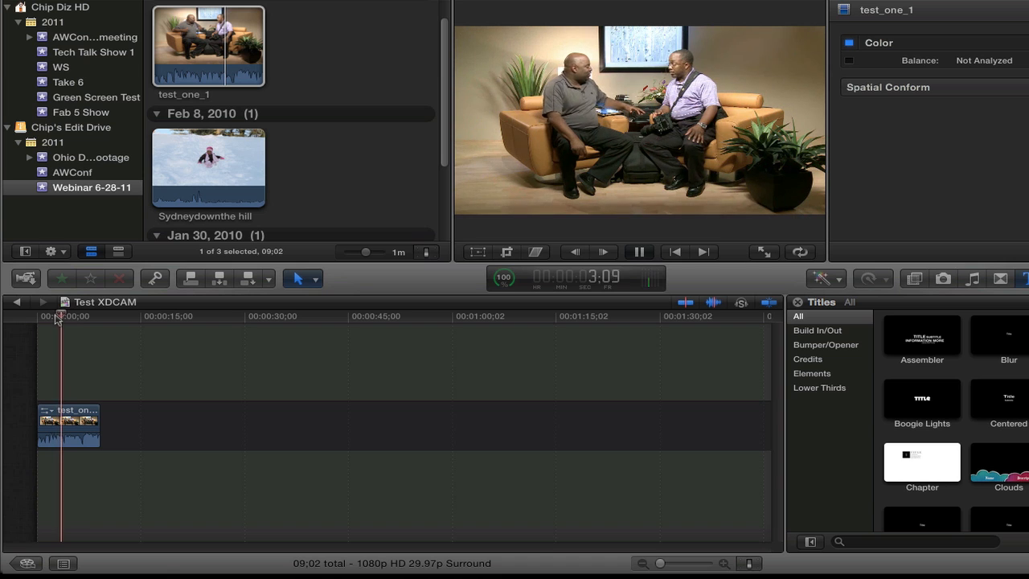
{"action": "left_click", "coordinate": [638, 252]}
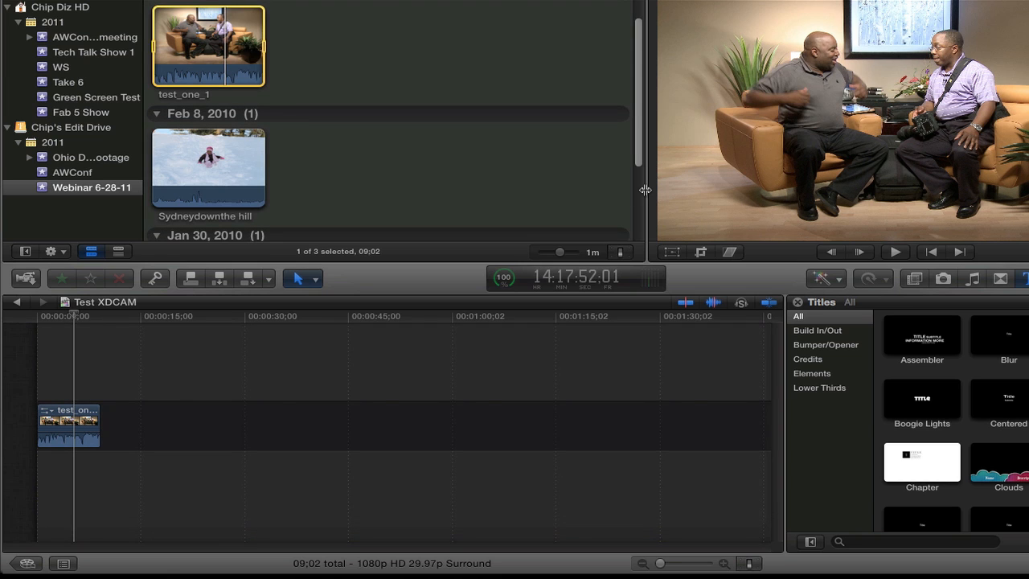
{"action": "left_click_drag", "start_coordinate": [644, 191], "coordinate": [483, 195]}
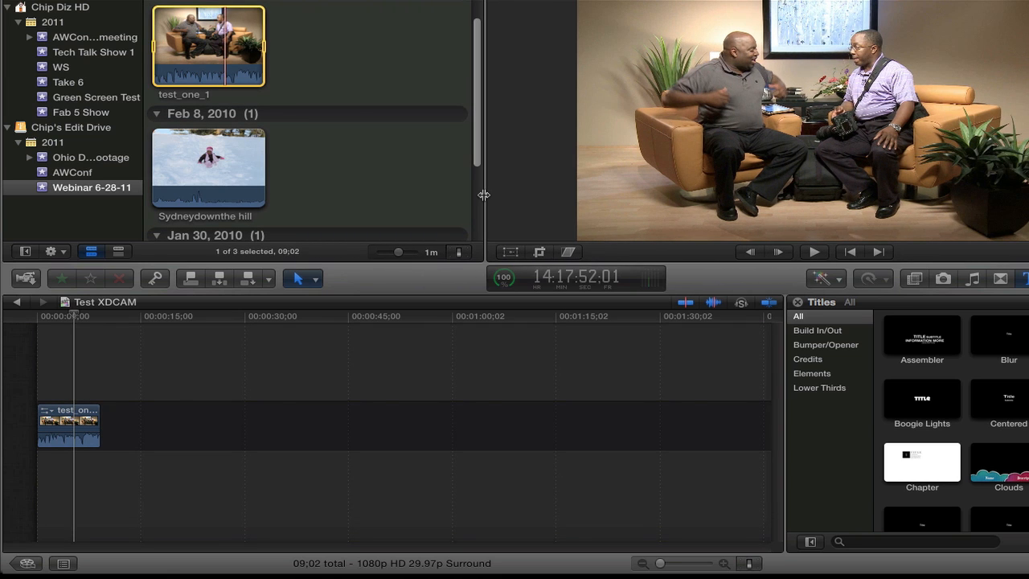
{"action": "mouse_move", "coordinate": [422, 346]}
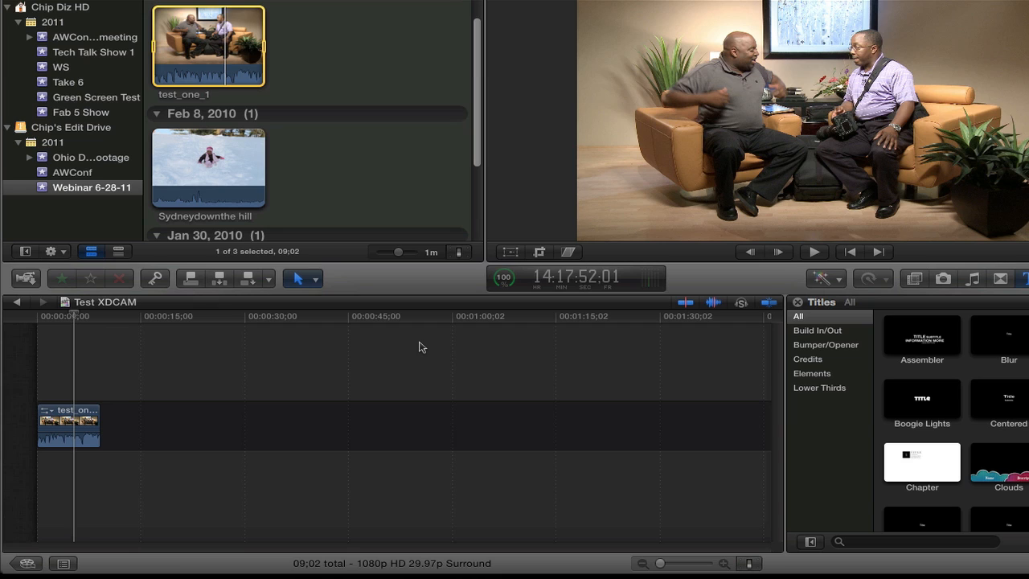
{"action": "mouse_move", "coordinate": [417, 344]}
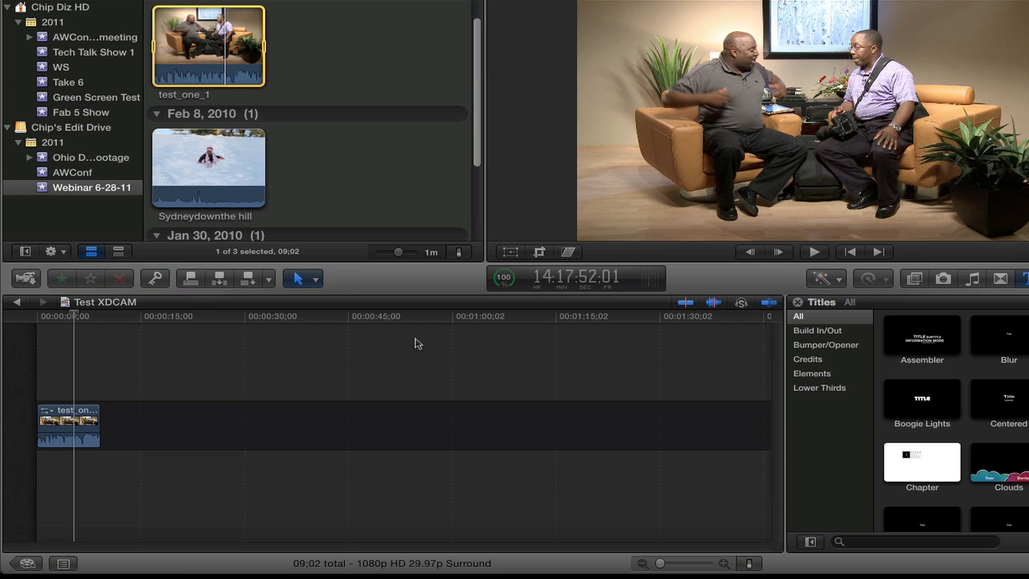